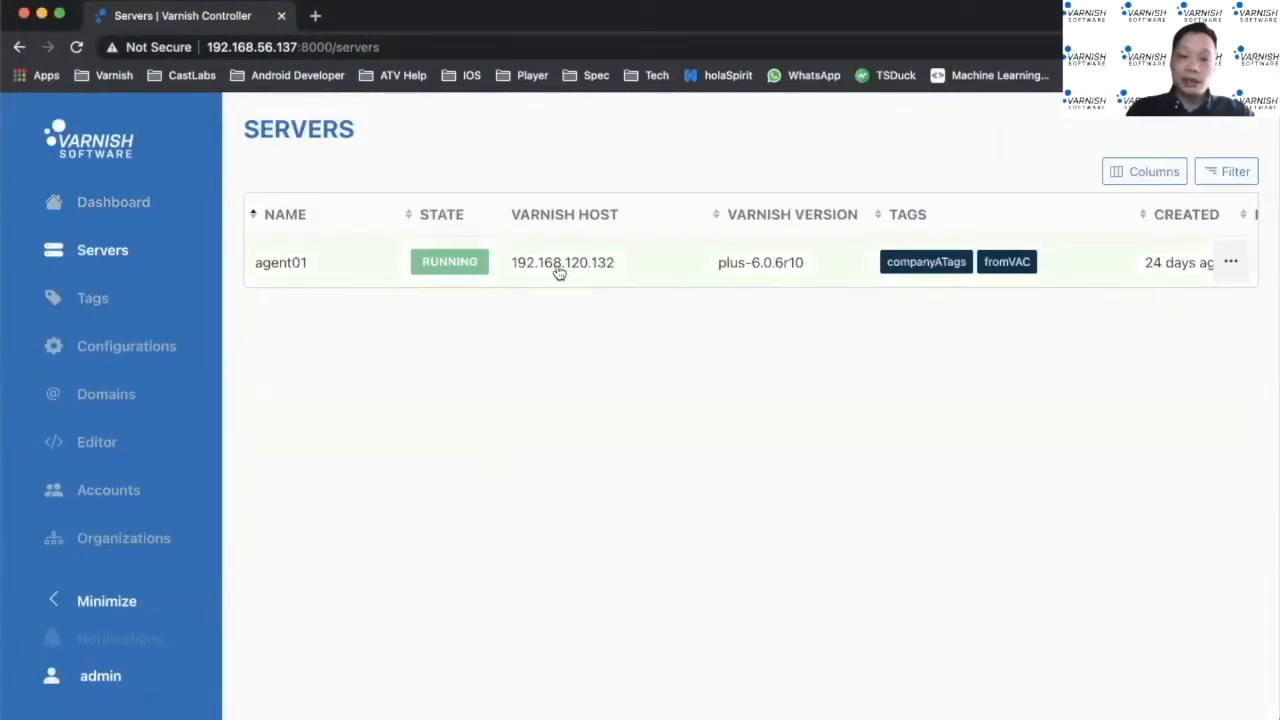
mouse_move(603, 272)
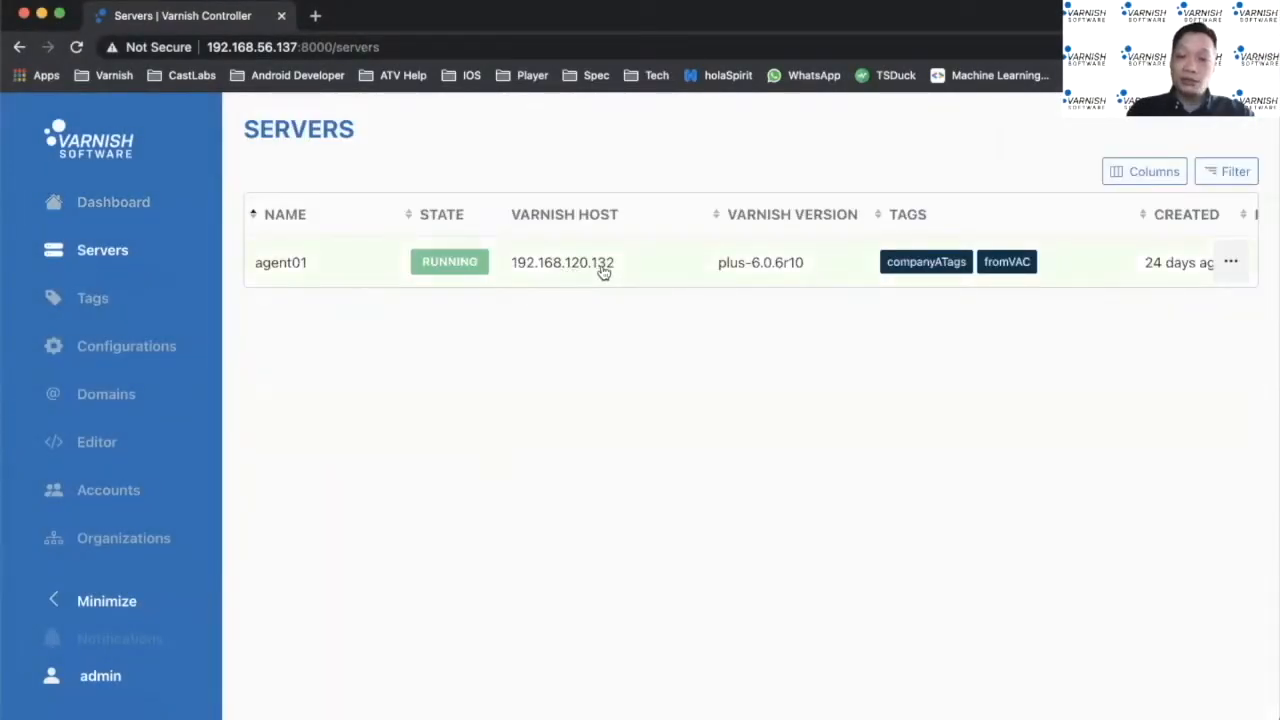
Open agent01's server details, review its tags and VCL group, then view realtime stats.
left_click(281, 262)
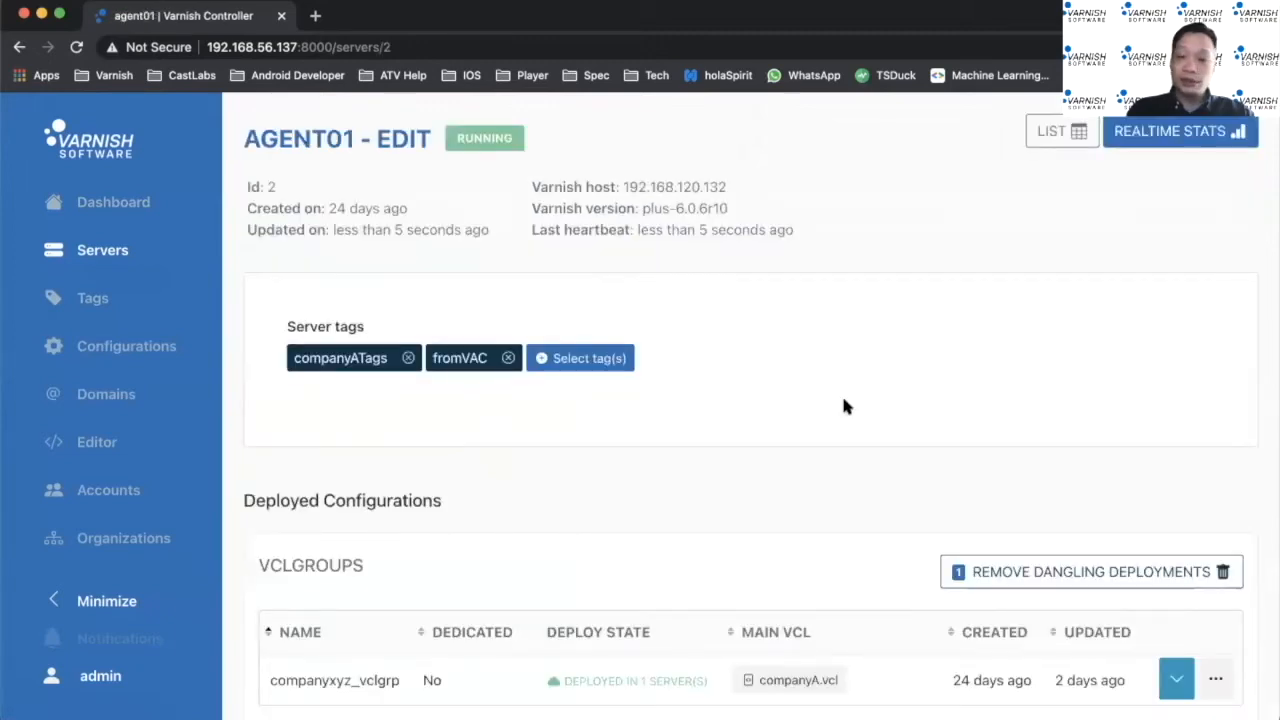
scroll("down", 3)
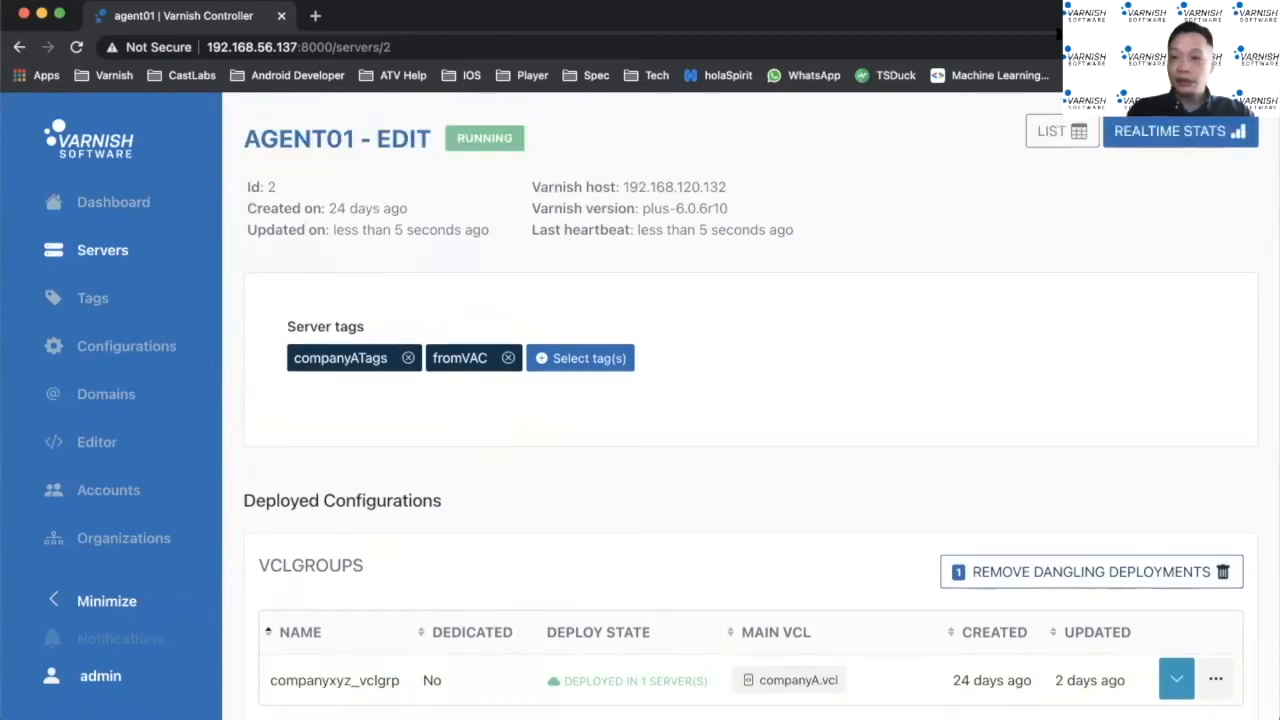
left_click(1180, 131)
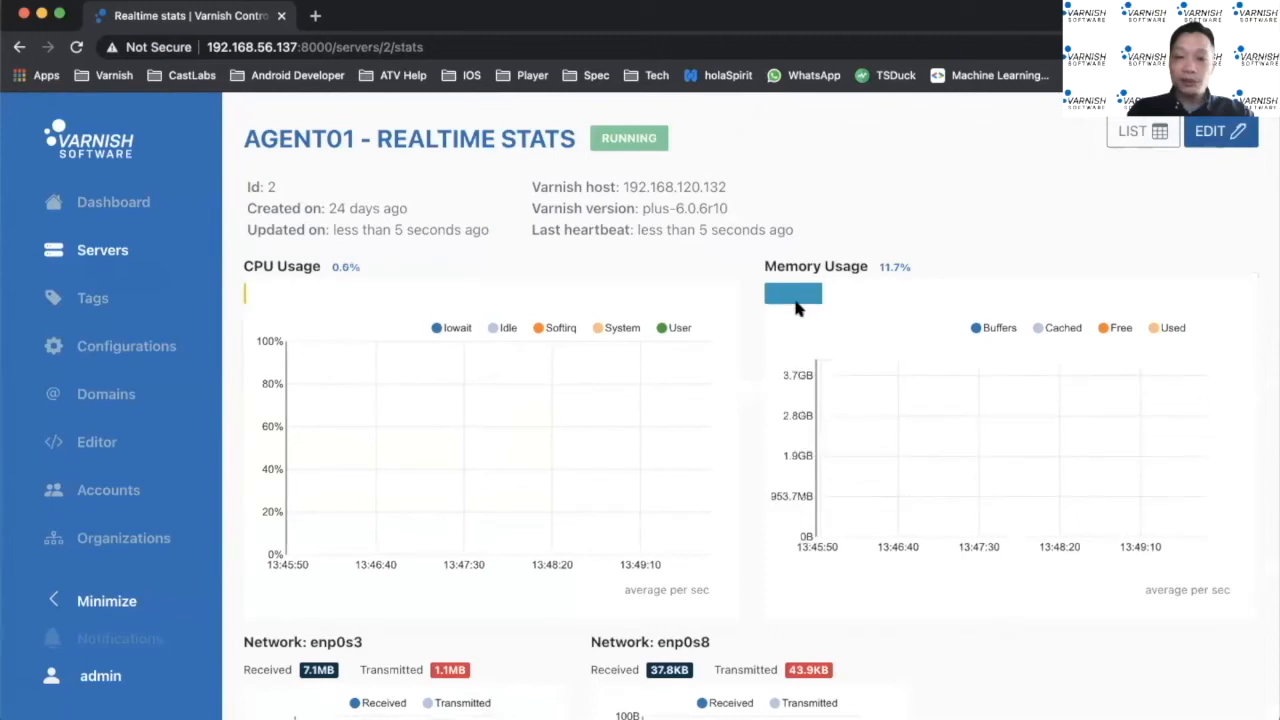
mouse_move(938, 308)
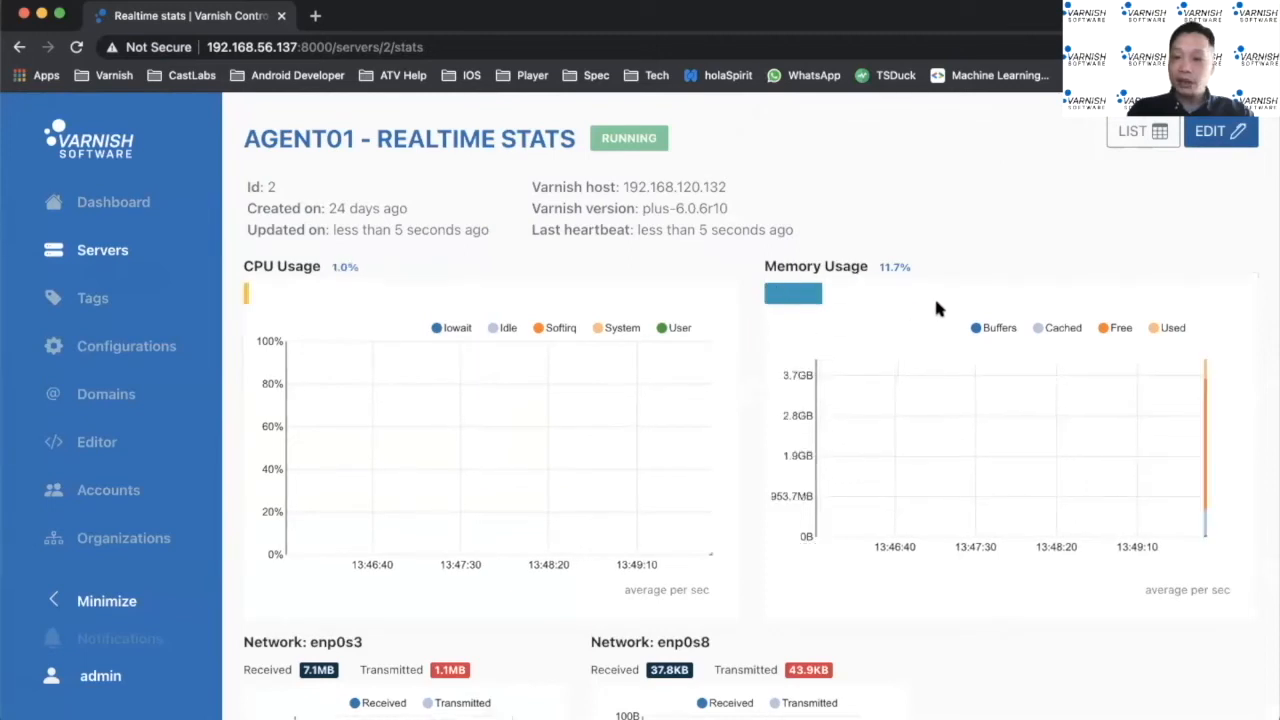
Scroll through agent01's CPU, memory and network graphs, then open the VCL editor.
scroll("down", 3)
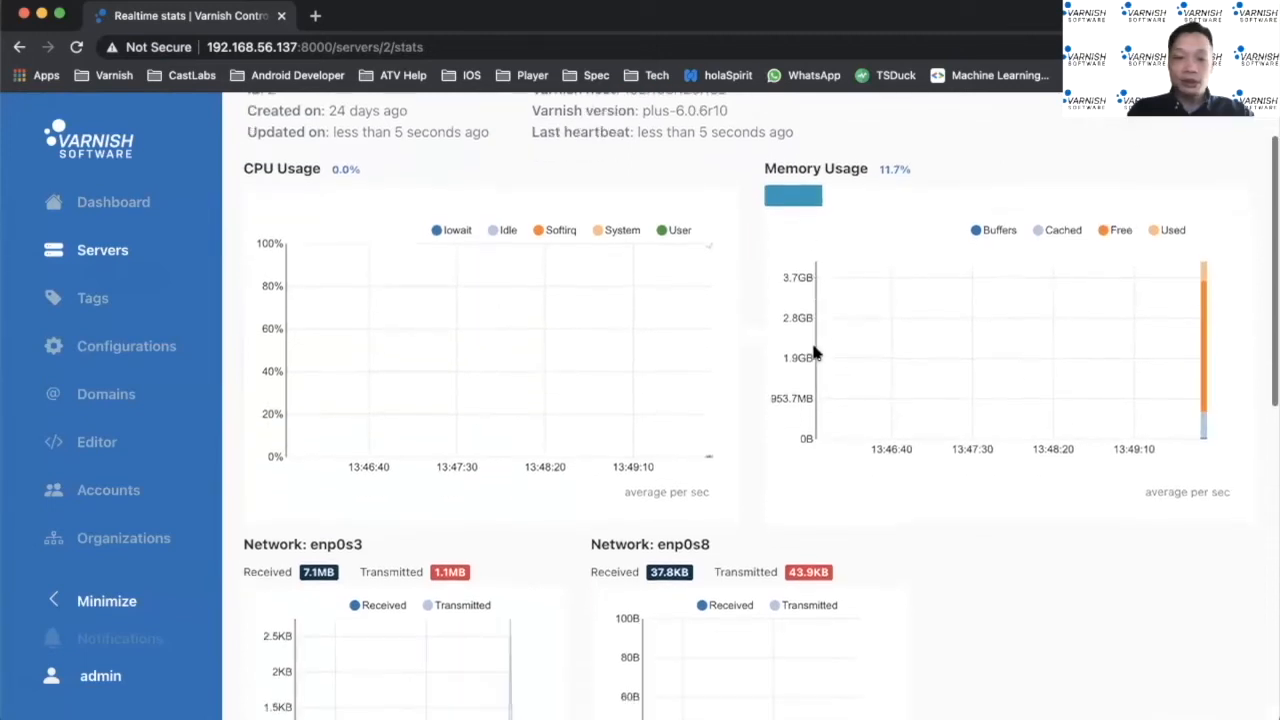
scroll("down", 3)
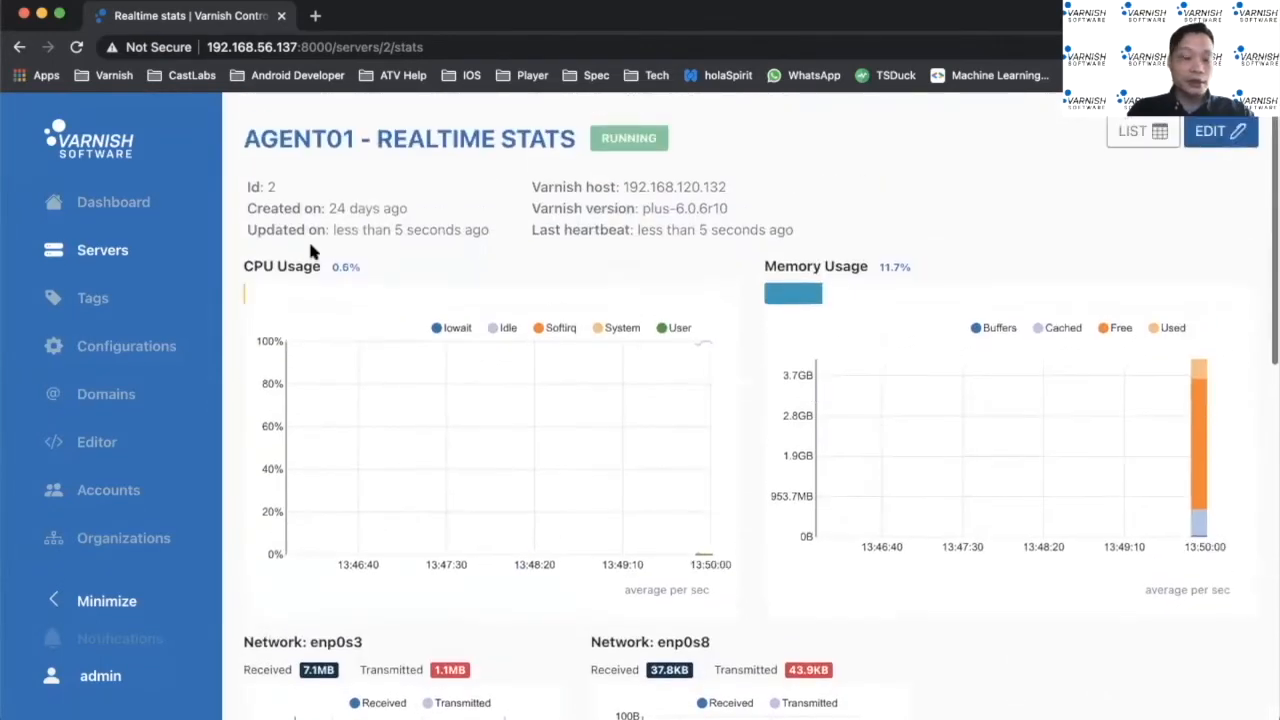
left_click(96, 442)
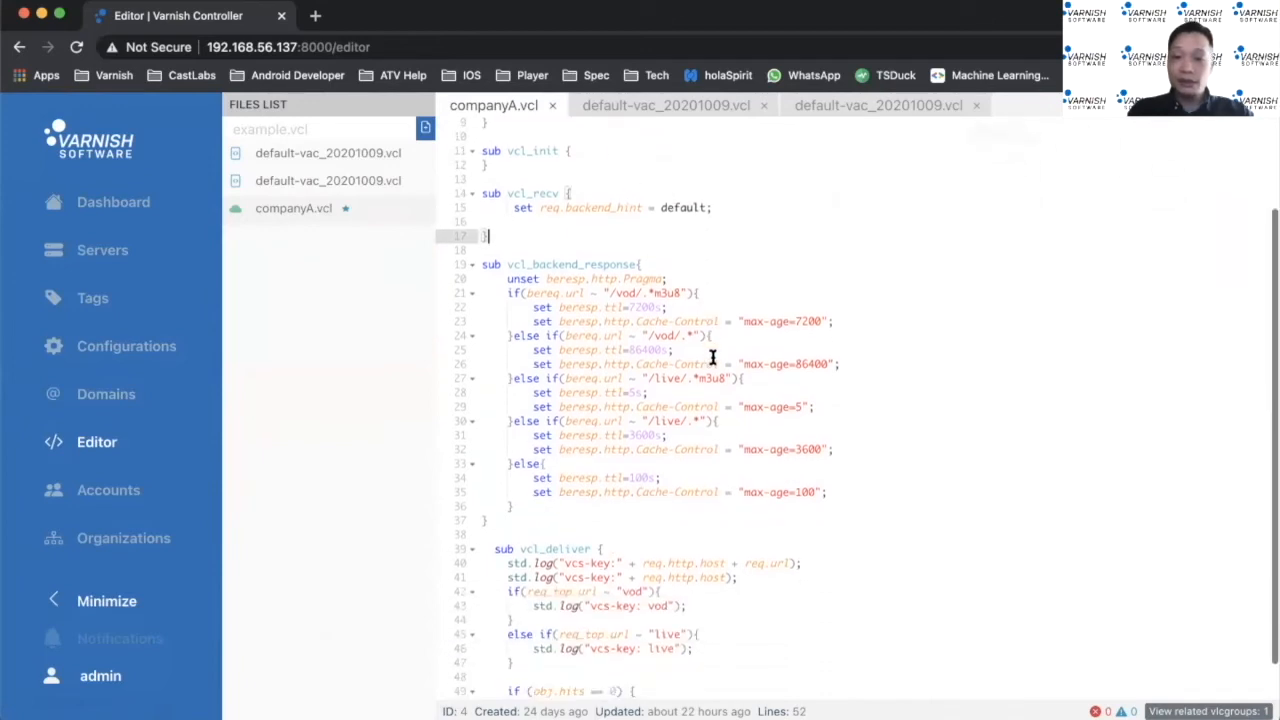
mouse_move(547, 503)
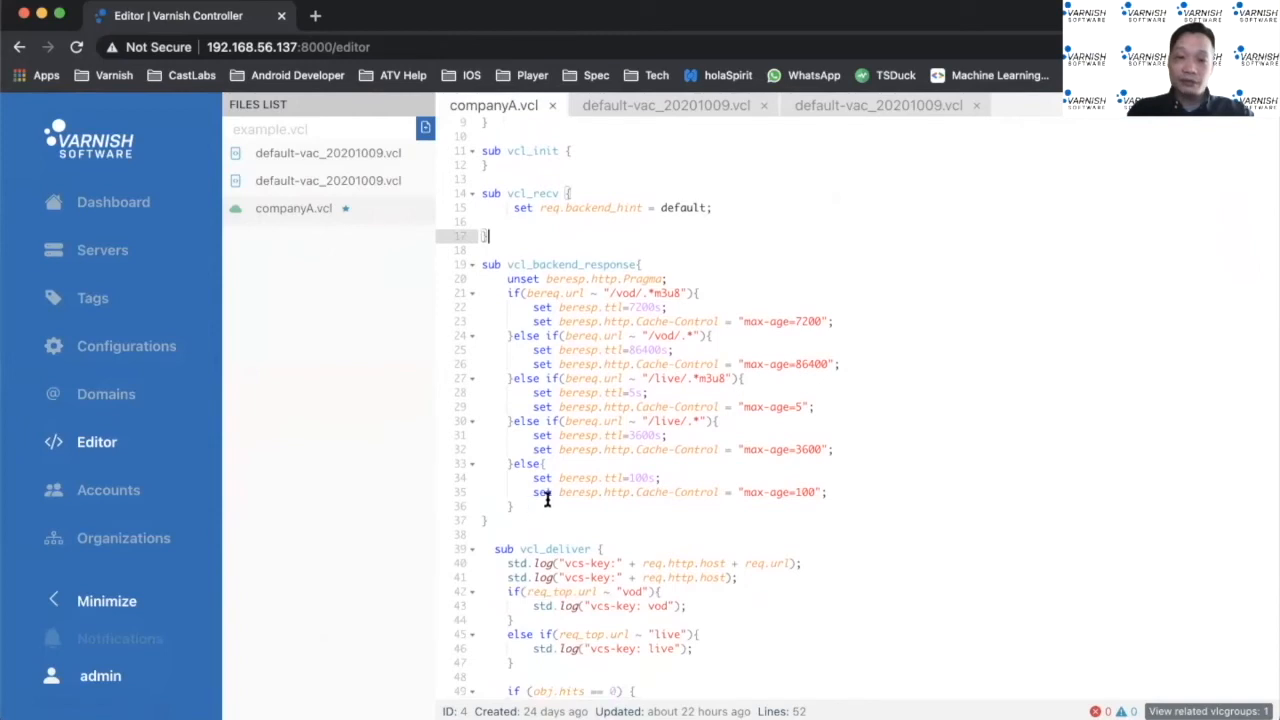
mouse_move(697, 293)
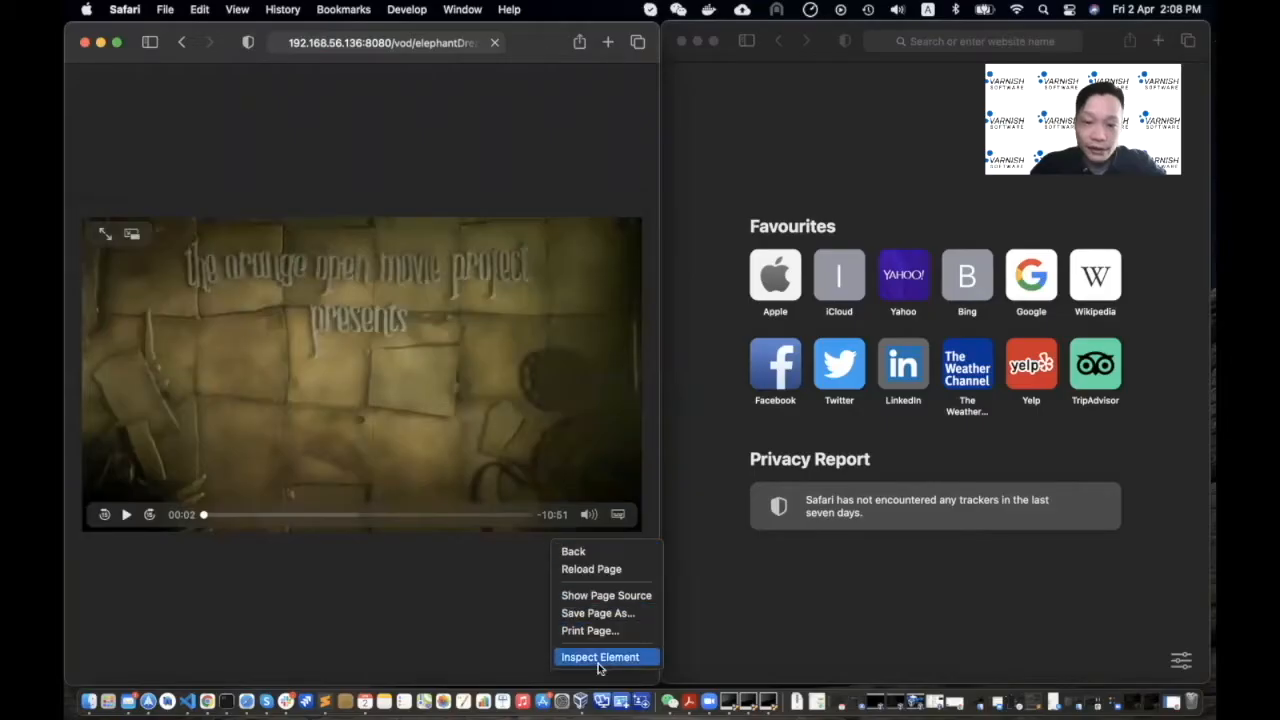
Open the web inspector on the VOD page and reload it to capture its network requests.
left_click(602, 657)
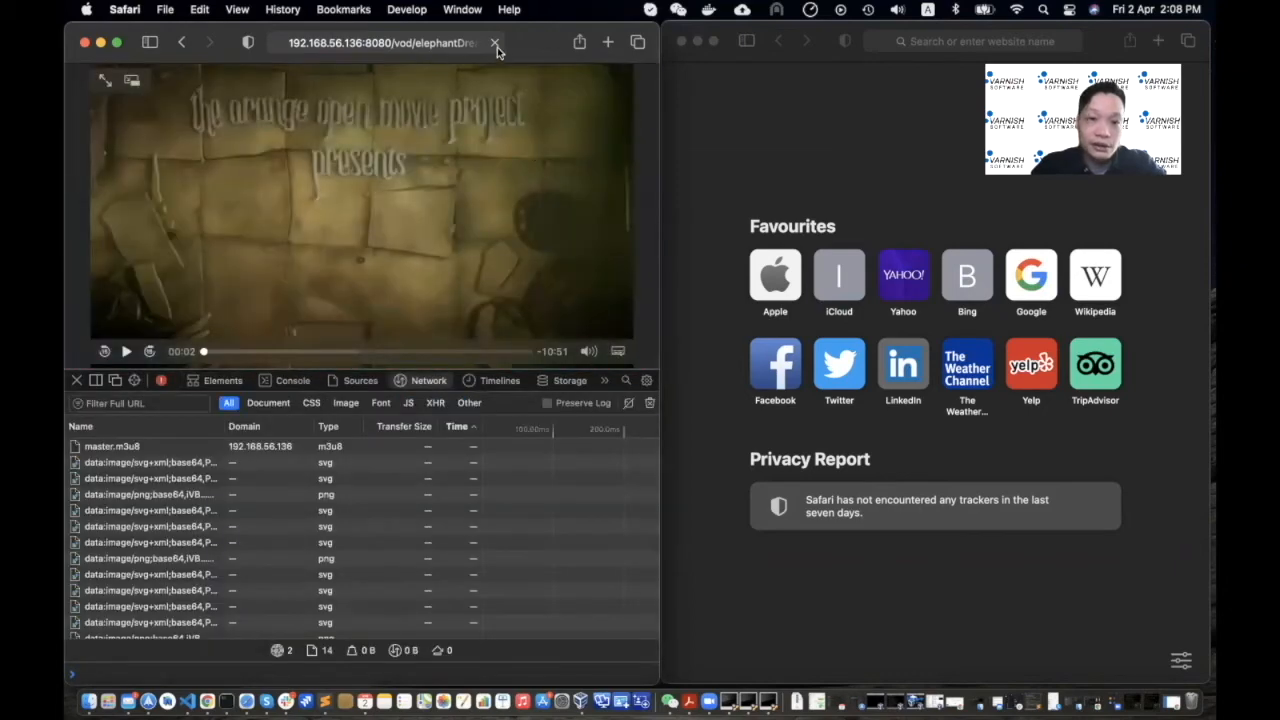
left_click(588, 351)
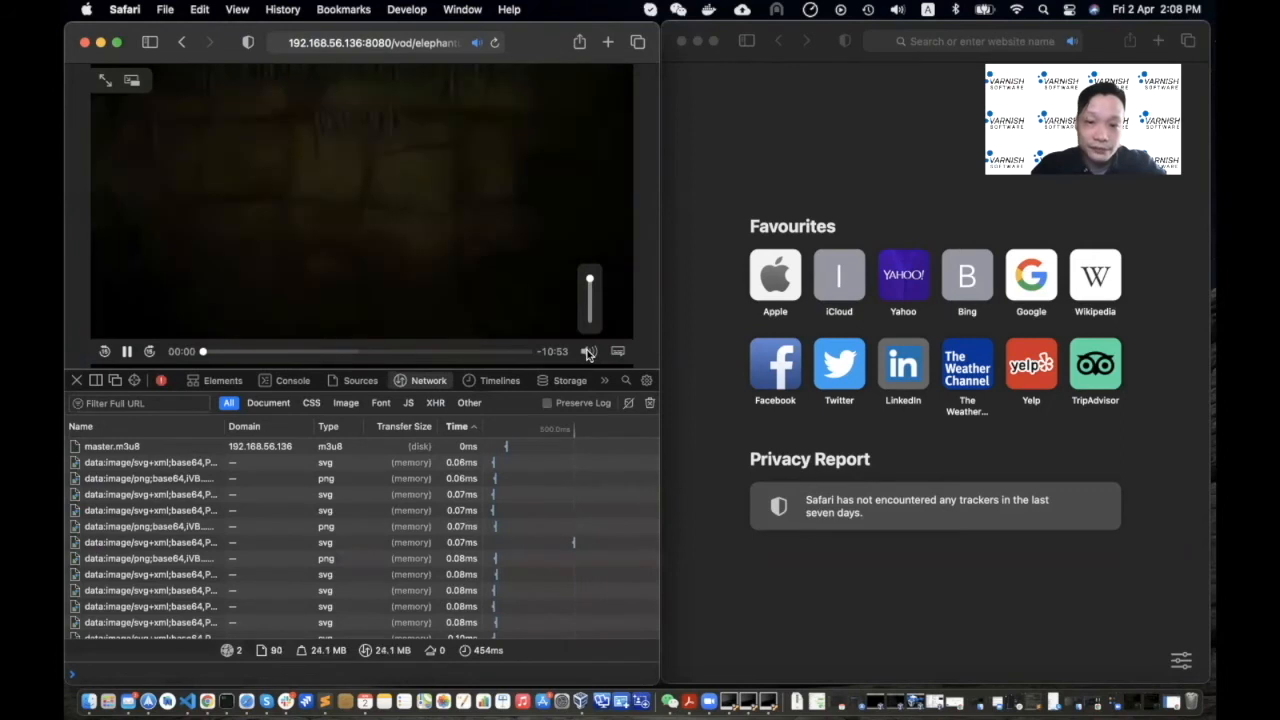
left_click(589, 351)
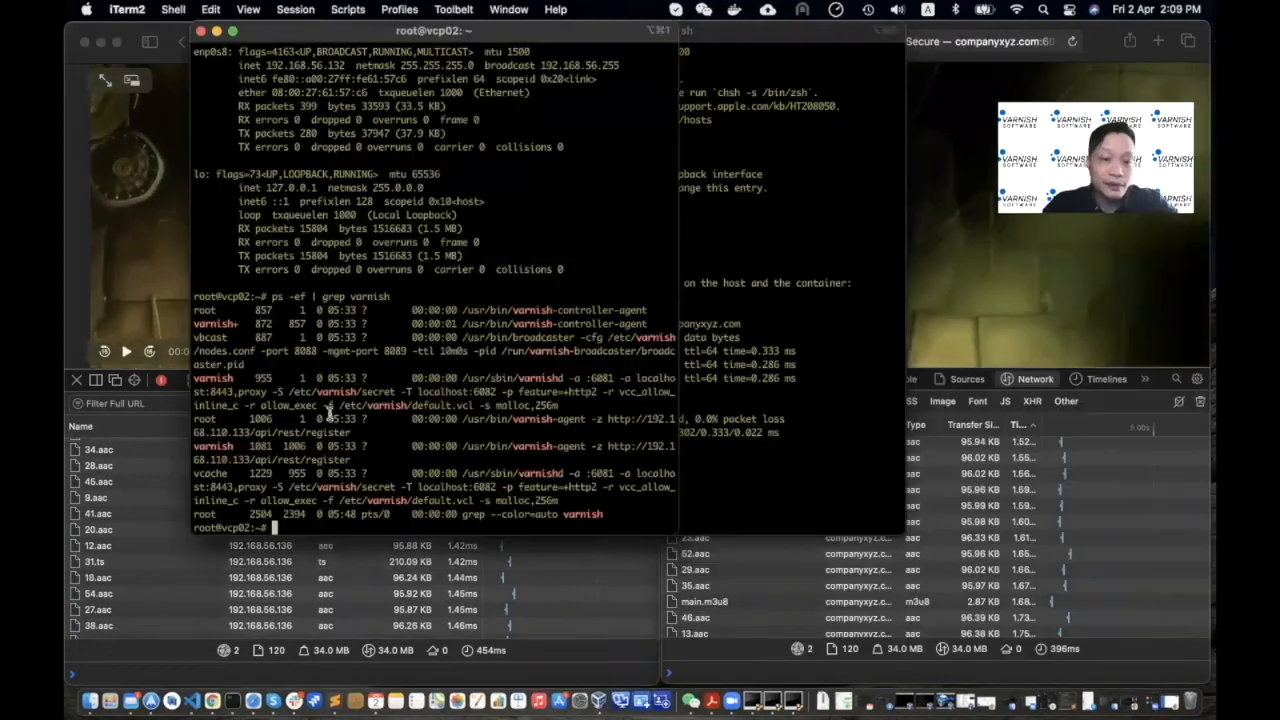
Enter varnishlog at the server terminal prompt.
type("varnishlog")
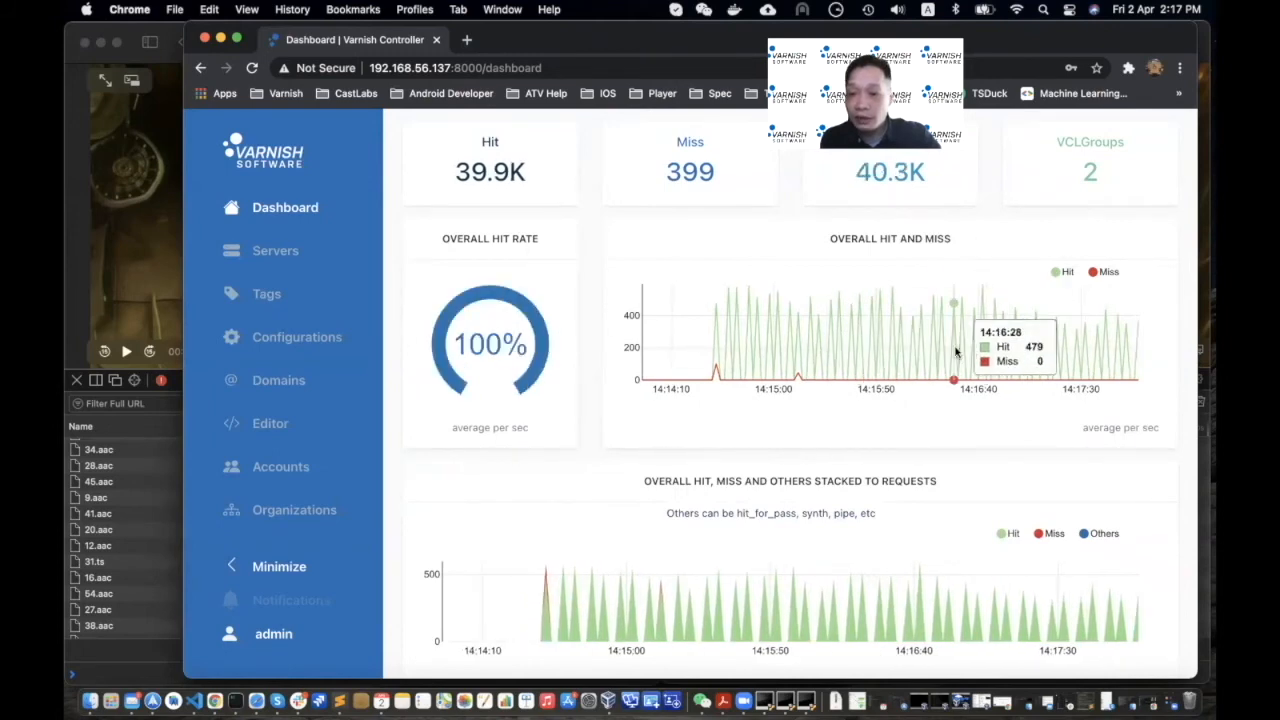
mouse_move(1004, 344)
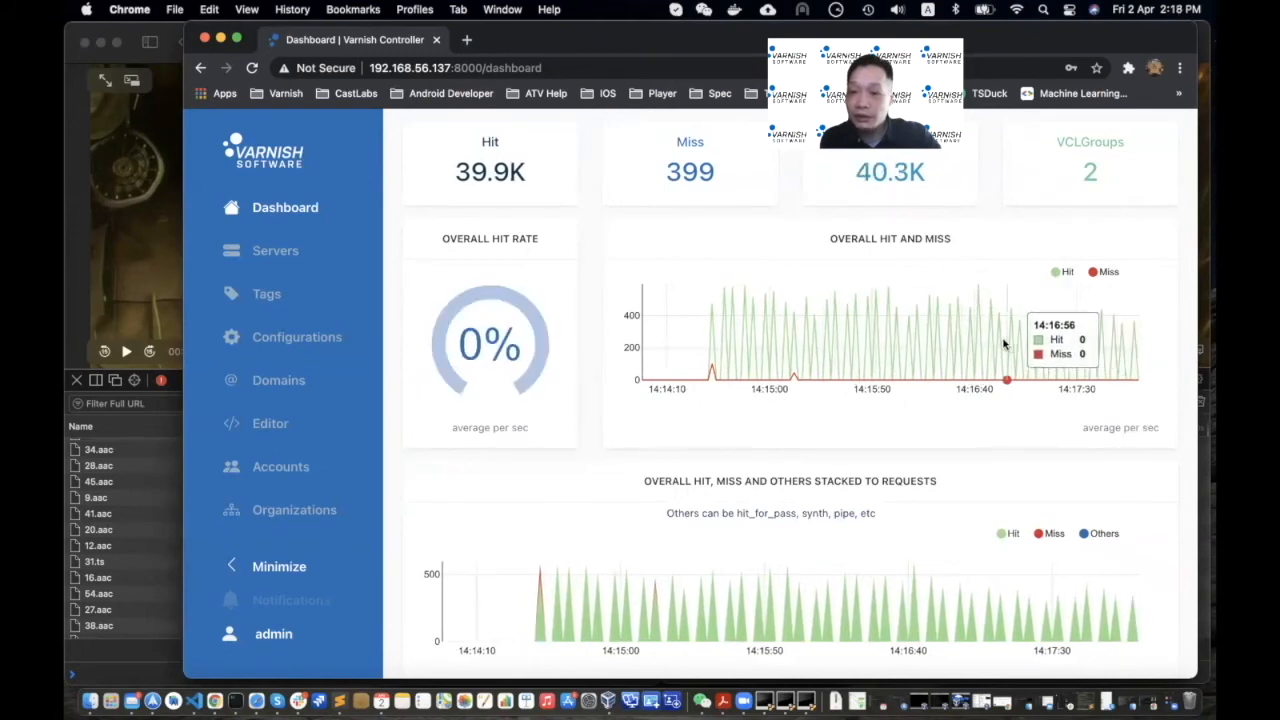